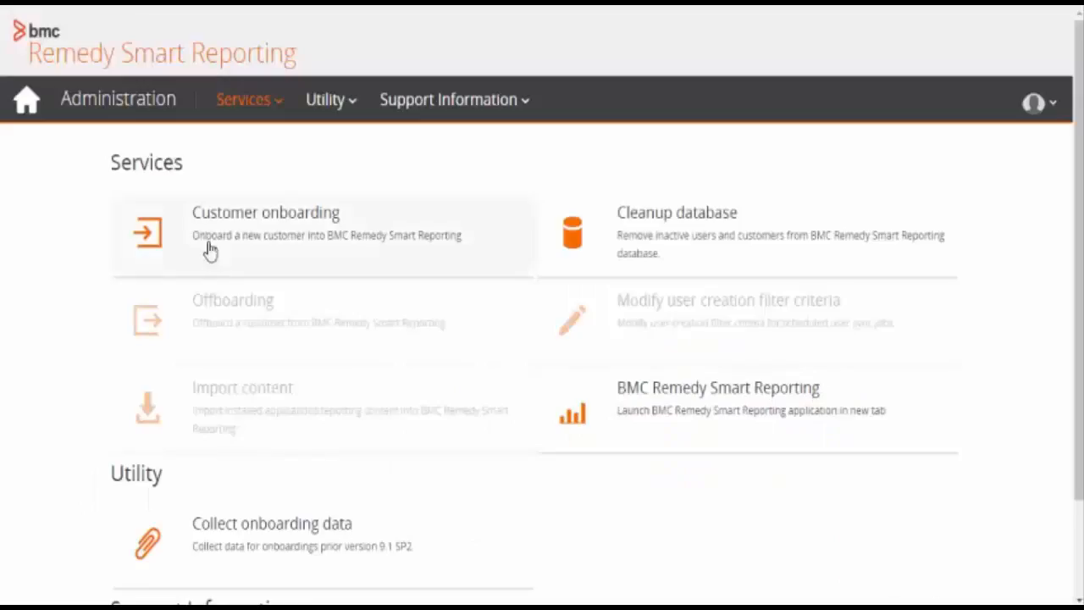
mouse_move(303, 227)
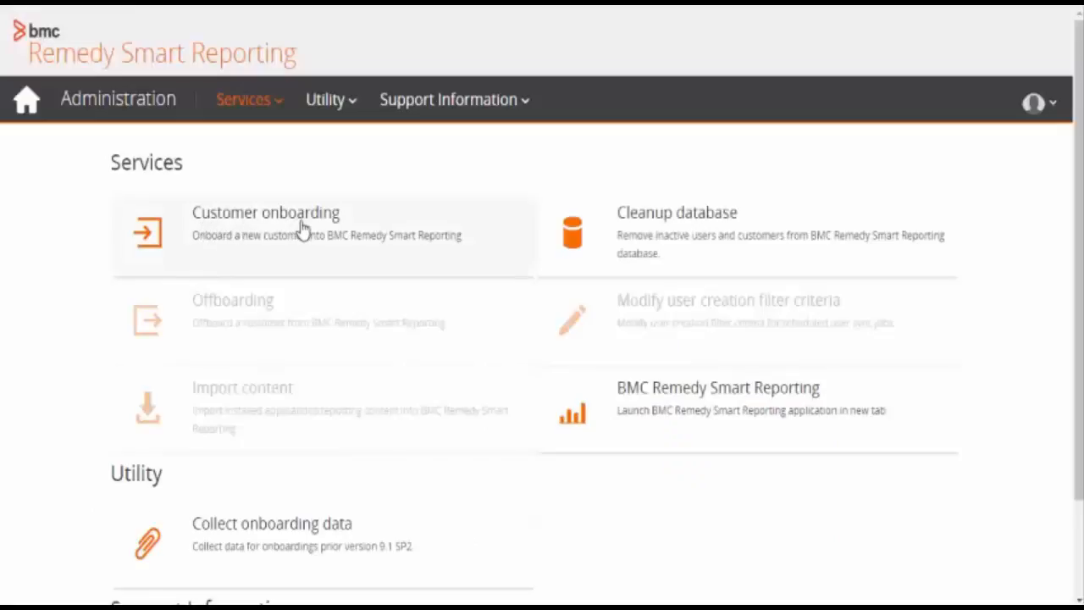
mouse_move(347, 252)
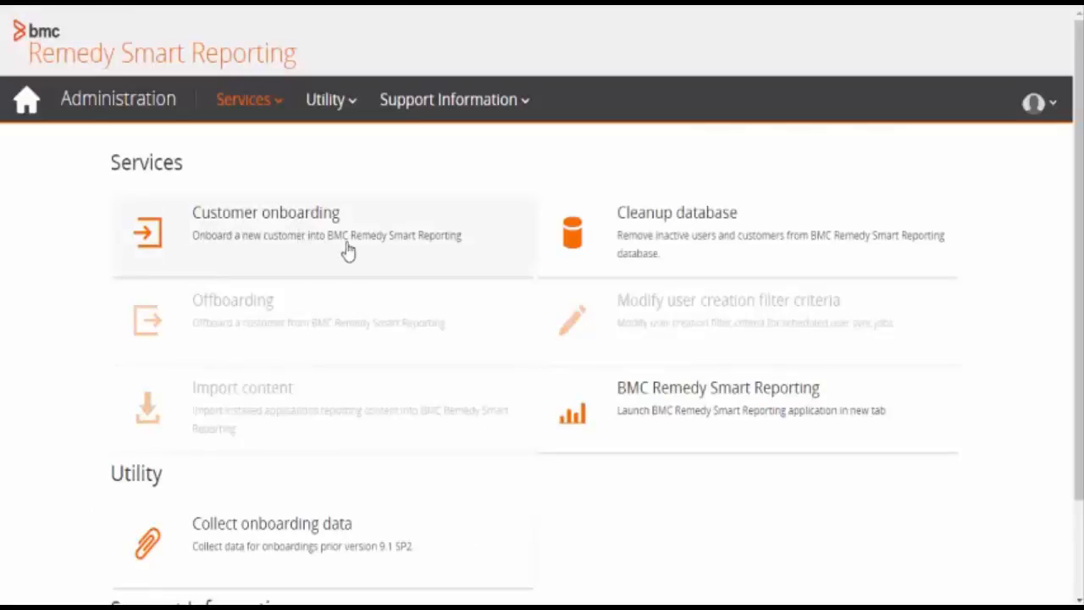
mouse_move(385, 254)
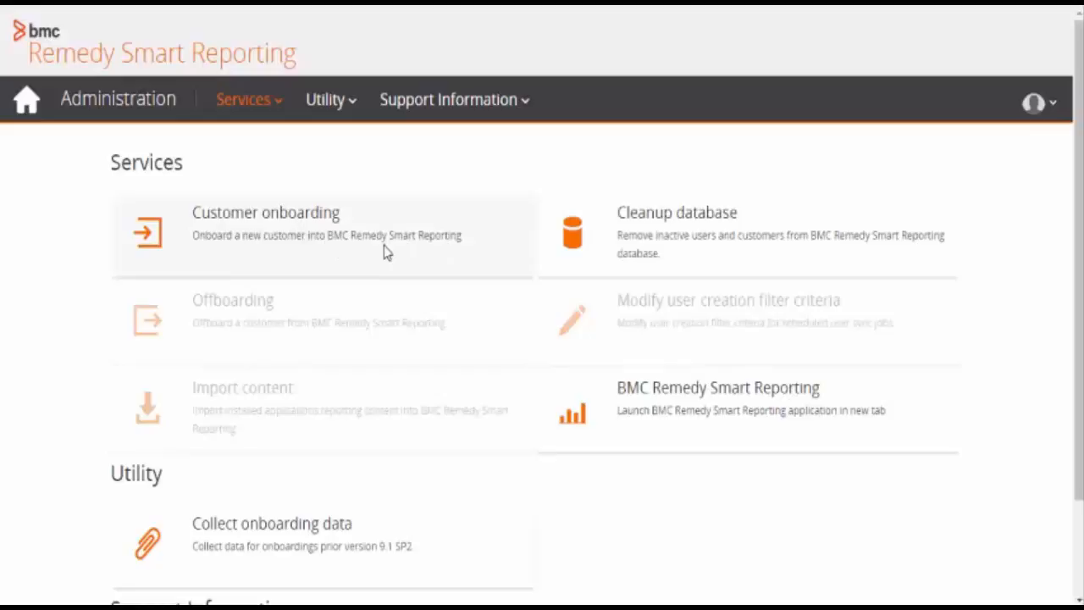
Start customer onboarding against server vl-pun-atm-qa25 with administrator user Demo.
left_click(265, 220)
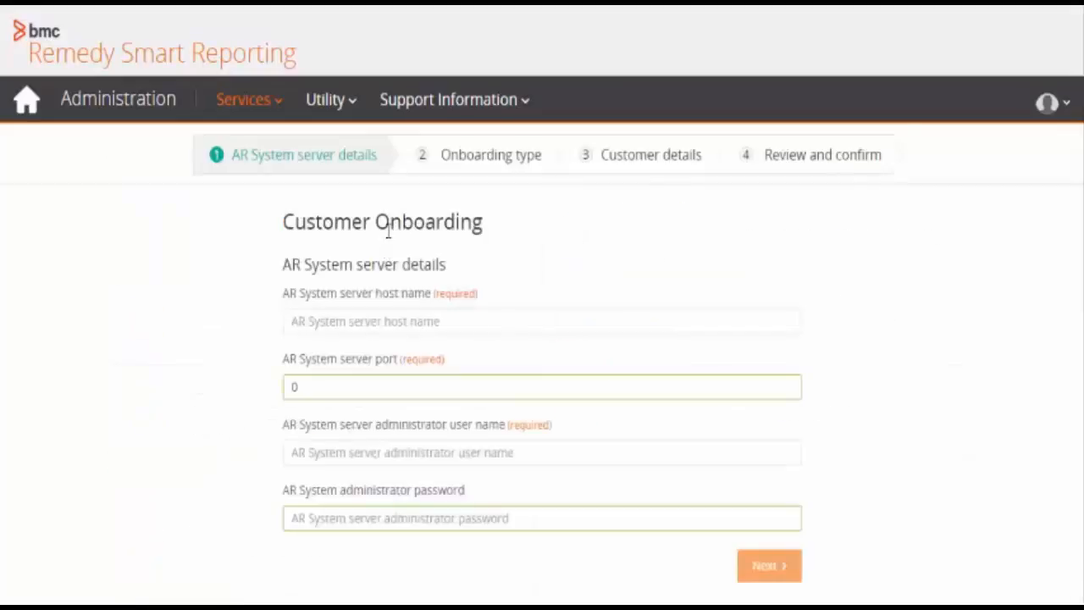
mouse_move(342, 168)
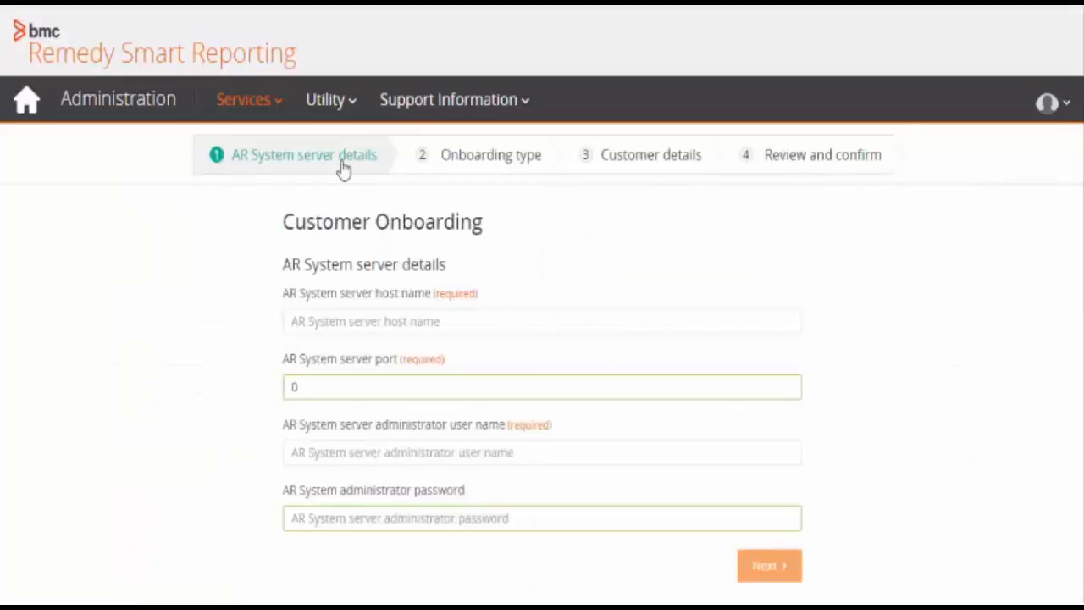
mouse_move(358, 258)
type("vl-pun-atm-qa25")
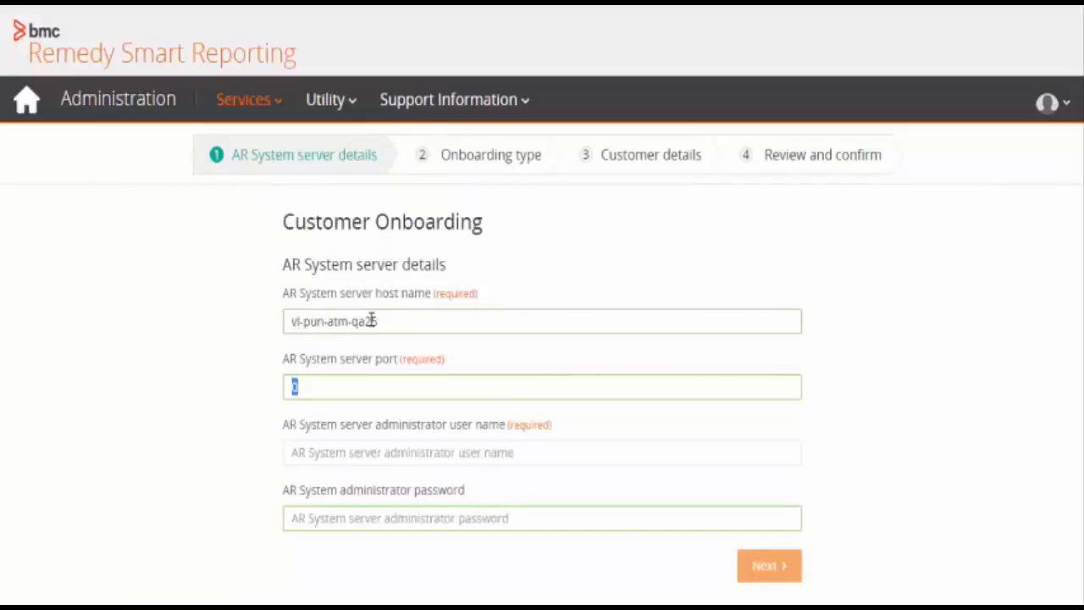
type("Demo")
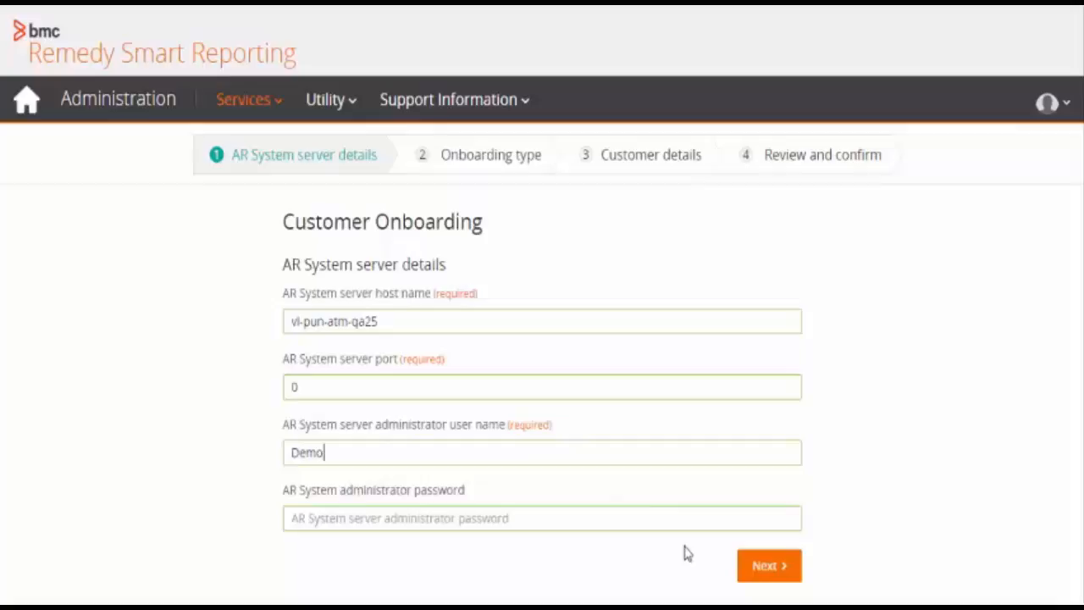
mouse_move(749, 578)
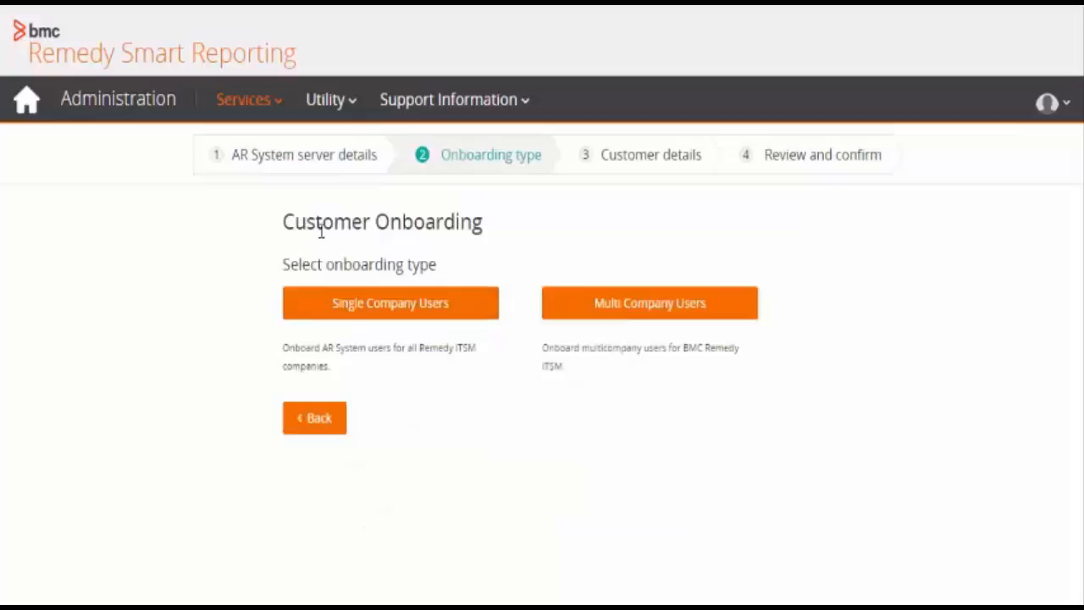
mouse_move(434, 271)
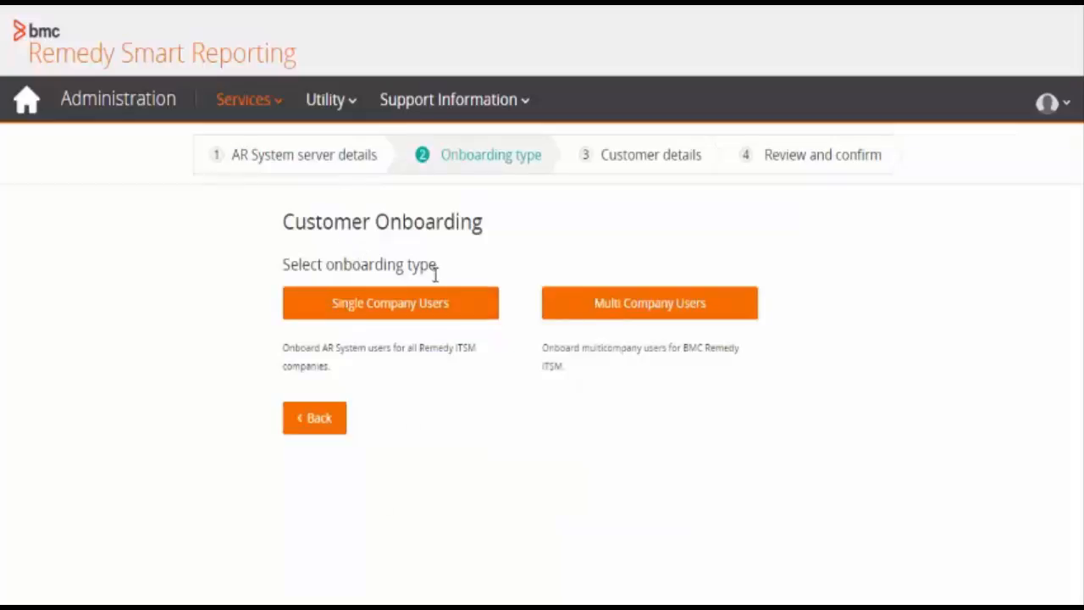
mouse_move(485, 320)
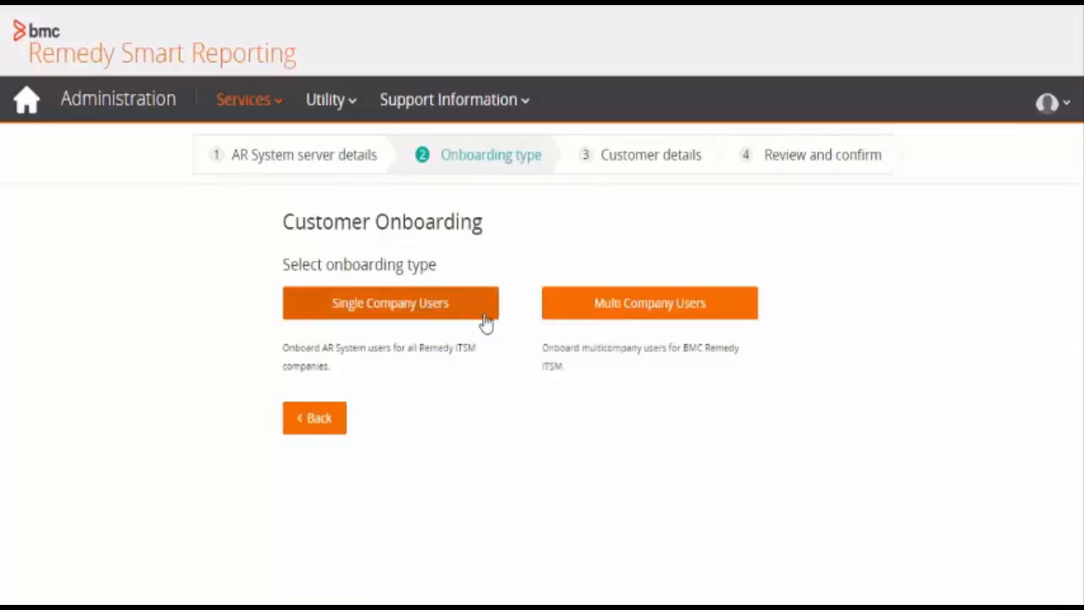
mouse_move(508, 330)
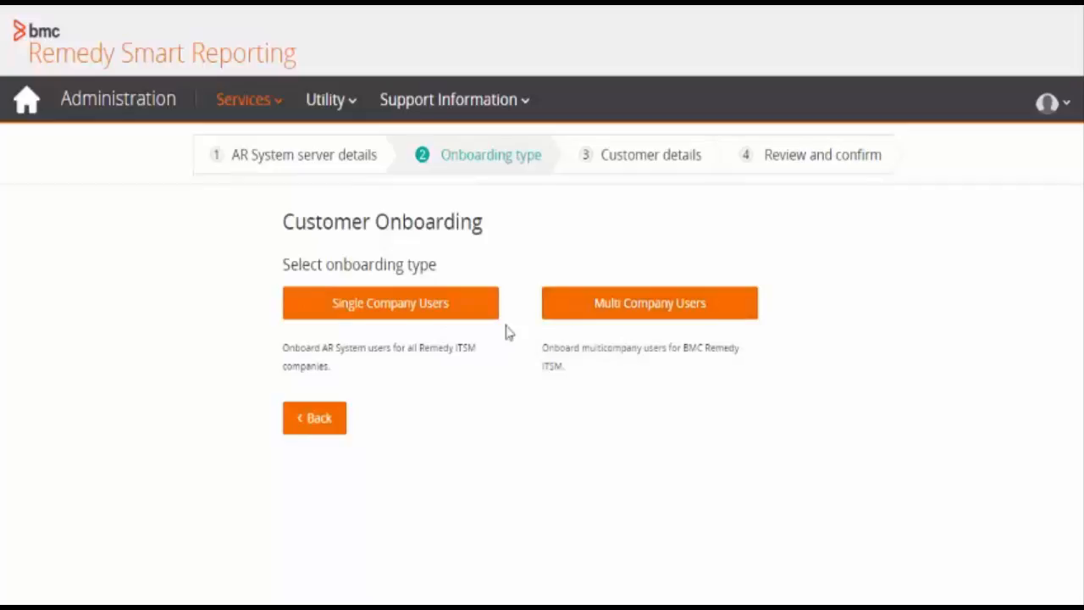
Choose Single Company Users as the onboarding type.
left_click(390, 302)
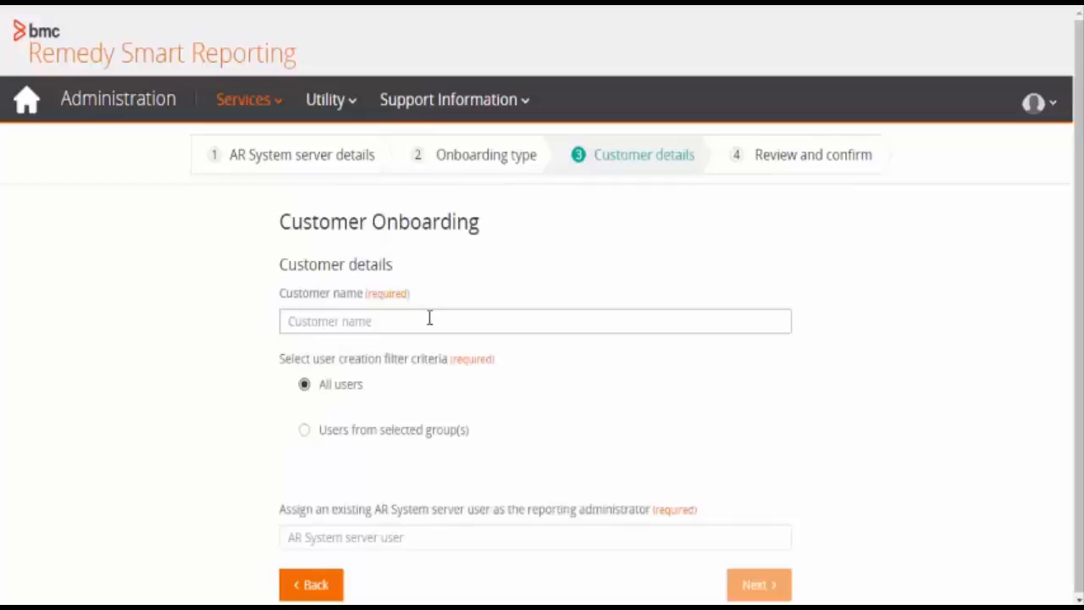
Enter 'bmc' as the customer name.
type("bm")
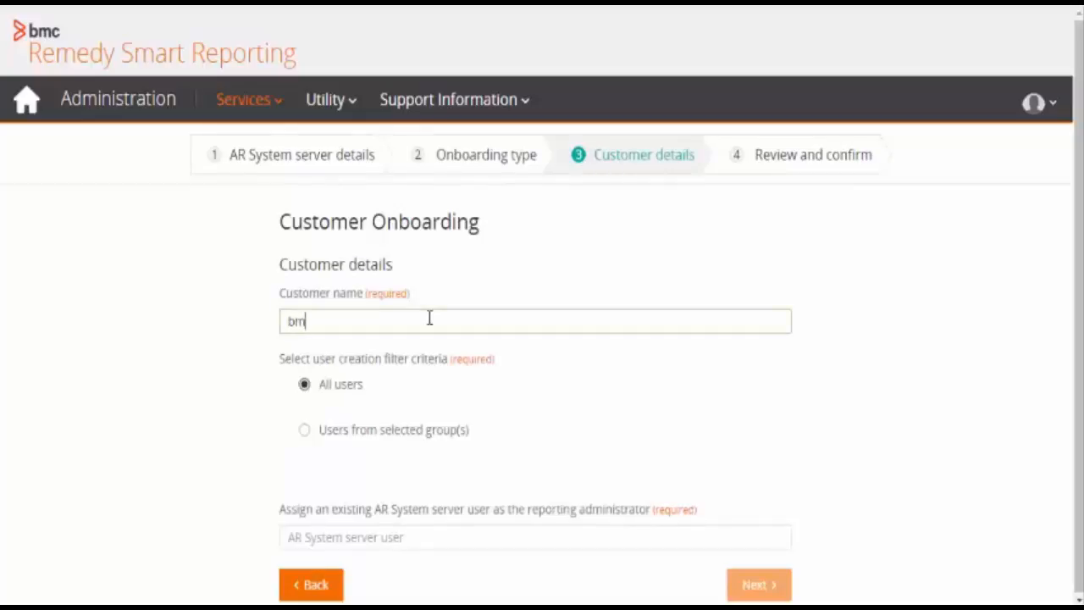
type("c")
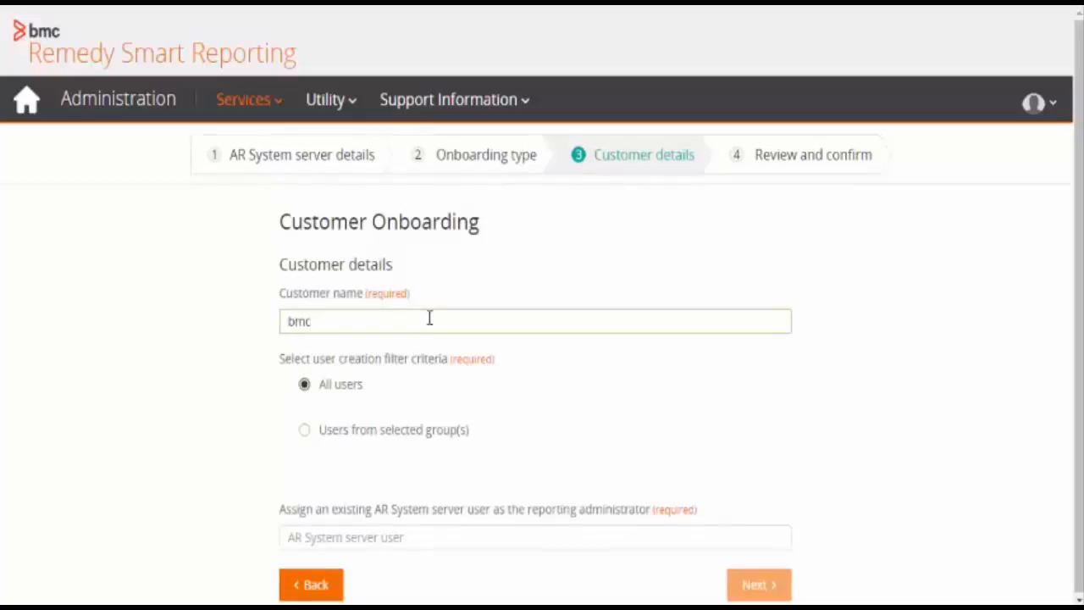
mouse_move(373, 381)
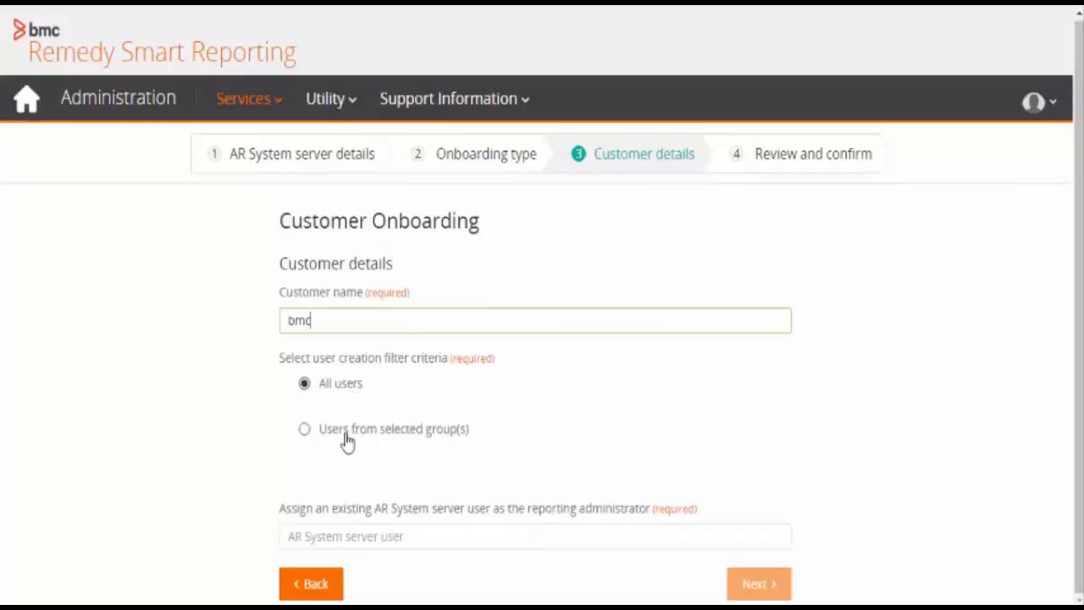
mouse_move(337, 442)
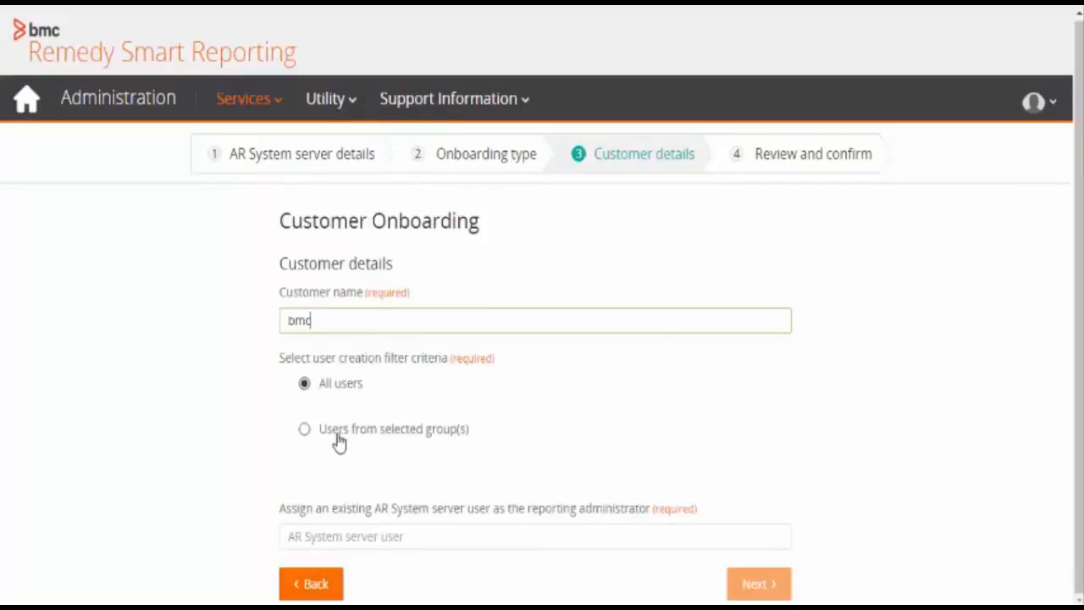
Keep All users selected and set Allen as the reporting administrator.
left_click(304, 428)
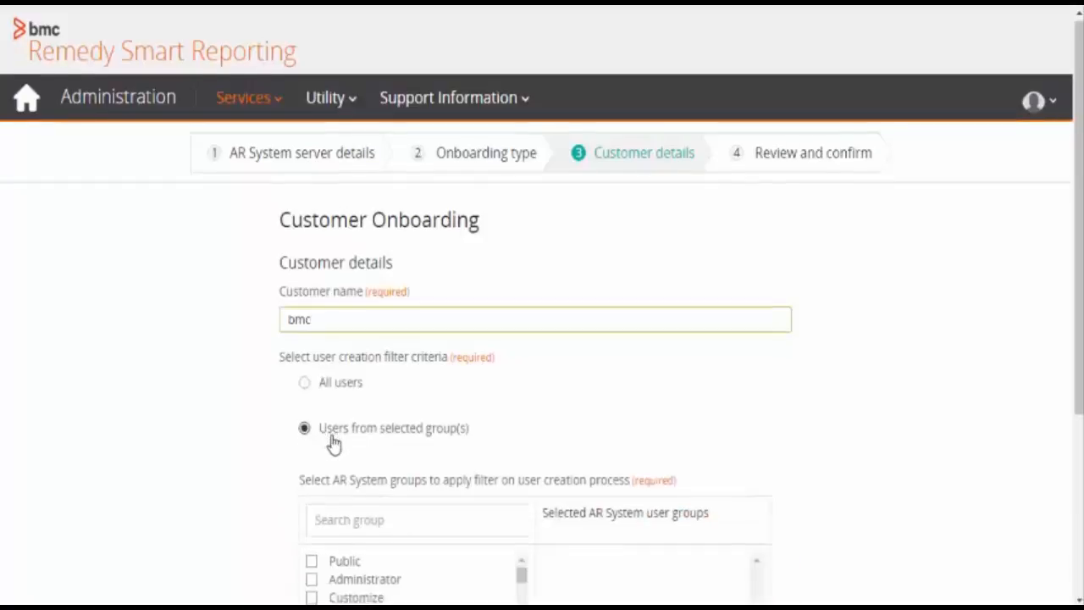
scroll("down", 3)
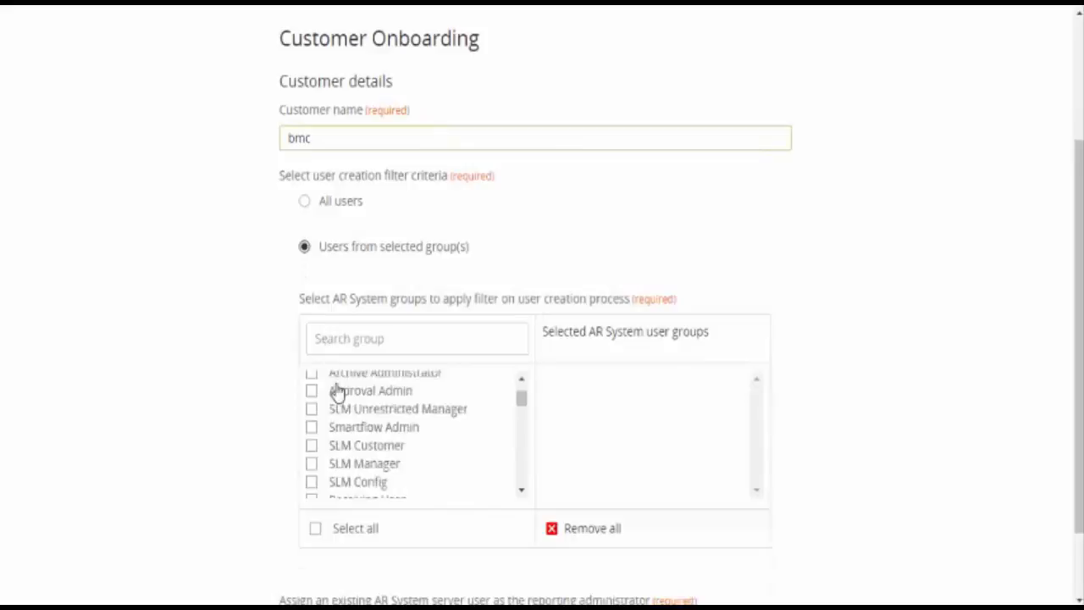
scroll("down", 3)
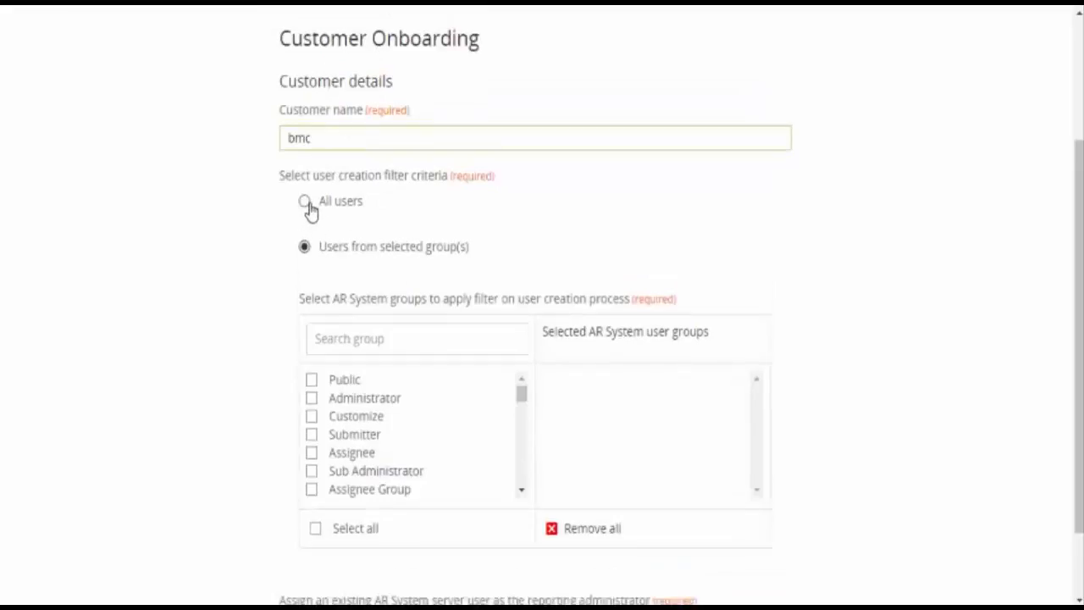
left_click(304, 202)
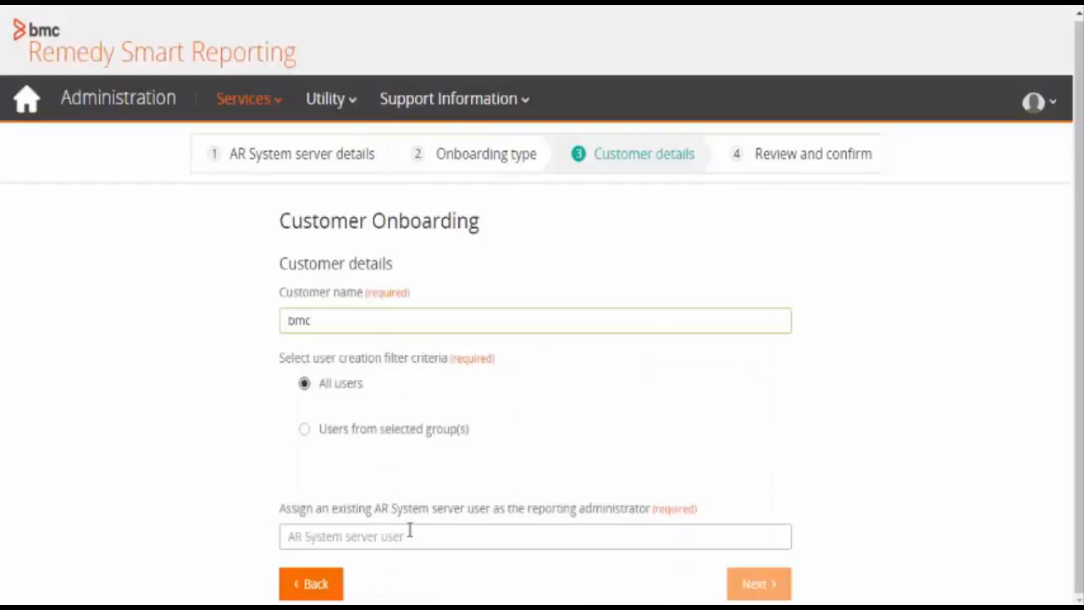
type("A")
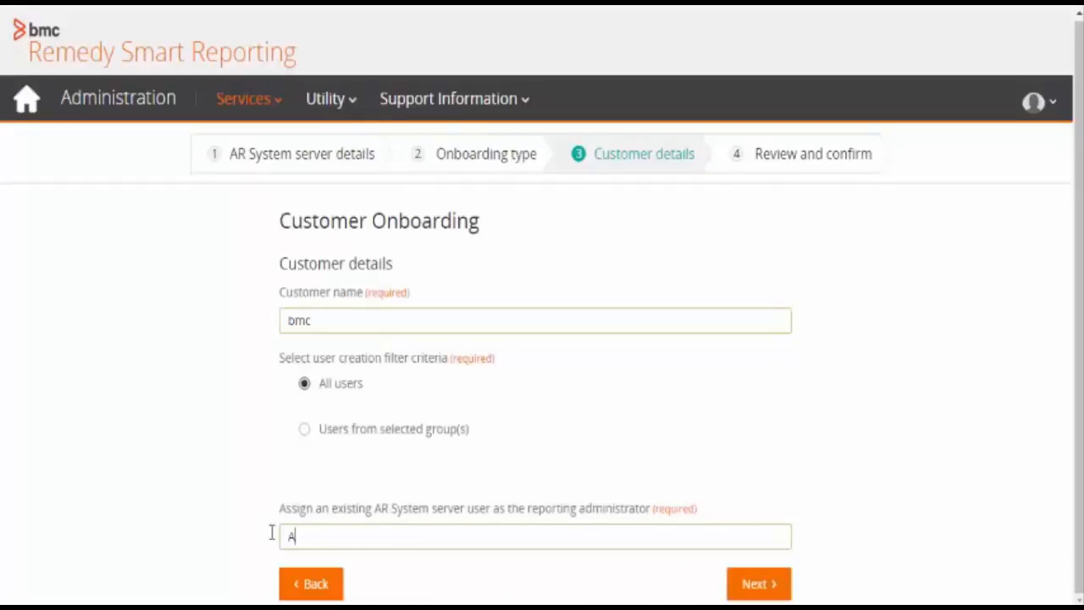
type("llen")
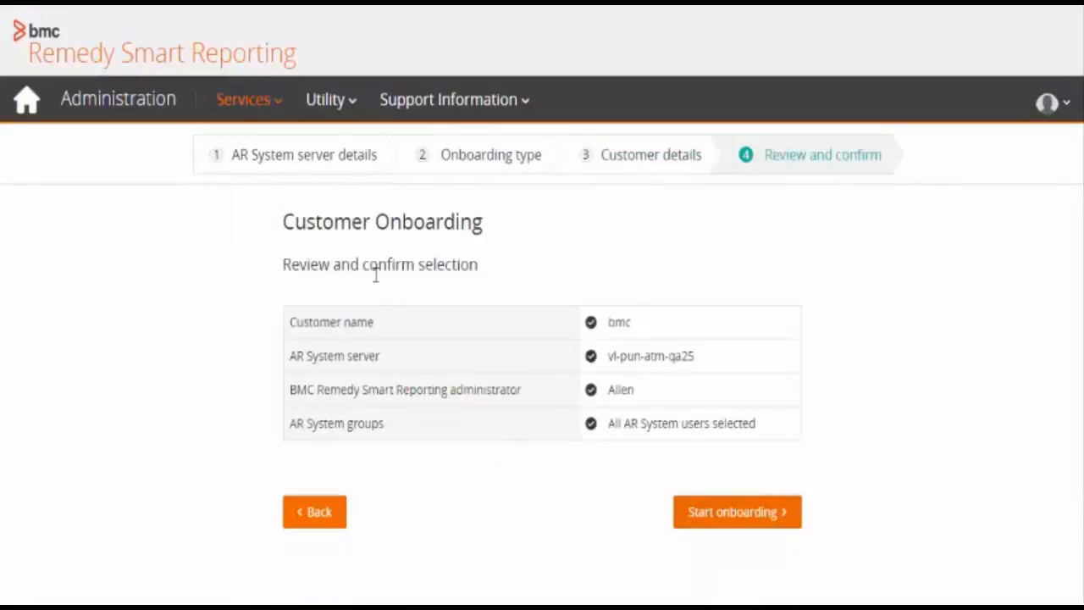
mouse_move(345, 343)
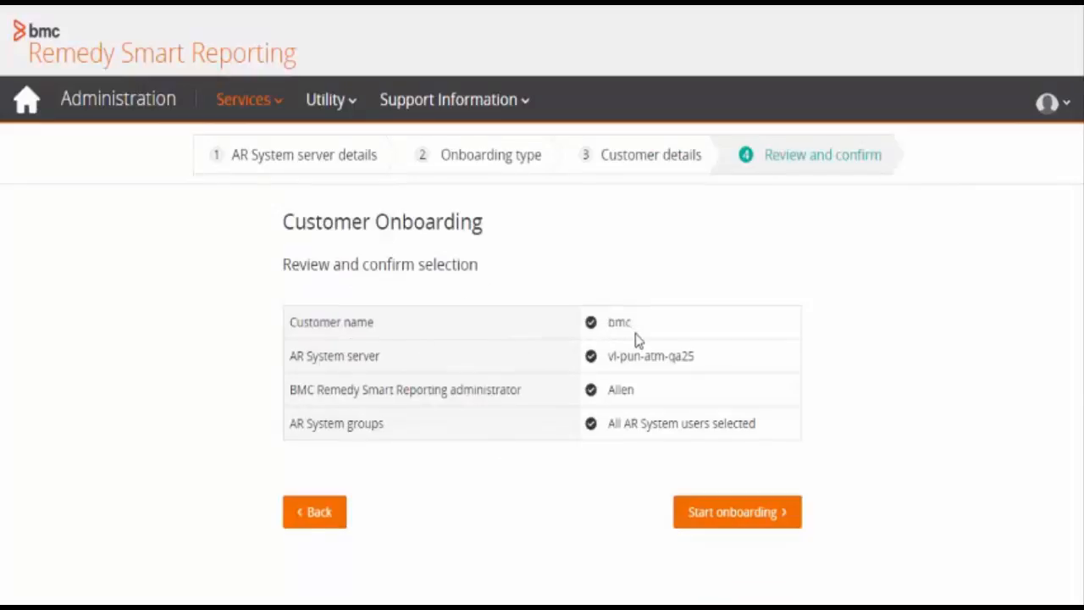
mouse_move(675, 383)
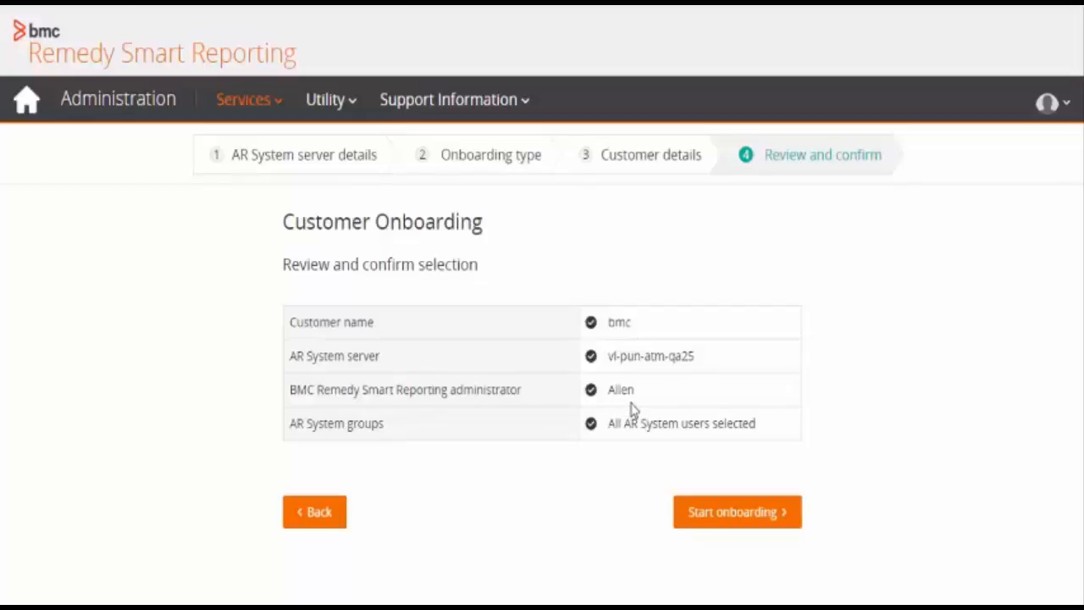
mouse_move(766, 446)
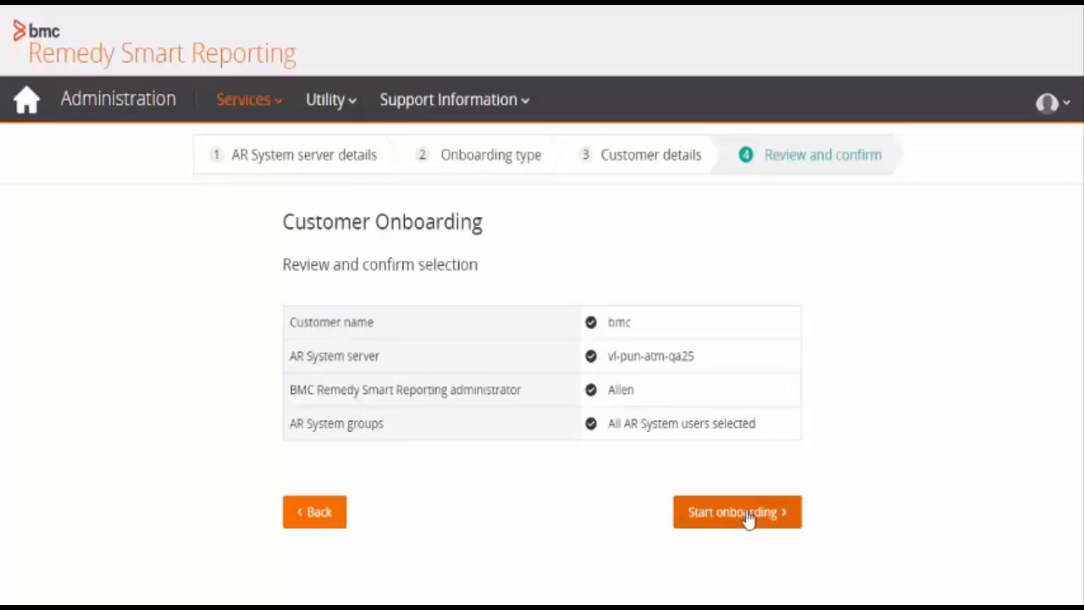
Launch onboarding for customer bmc from the review step.
left_click(738, 511)
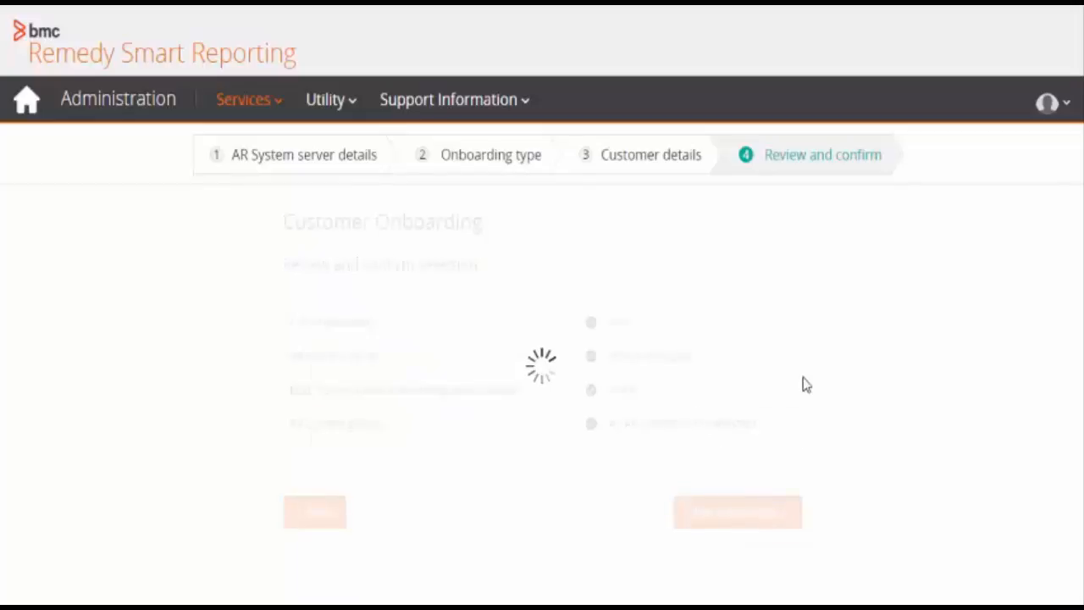
mouse_move(801, 379)
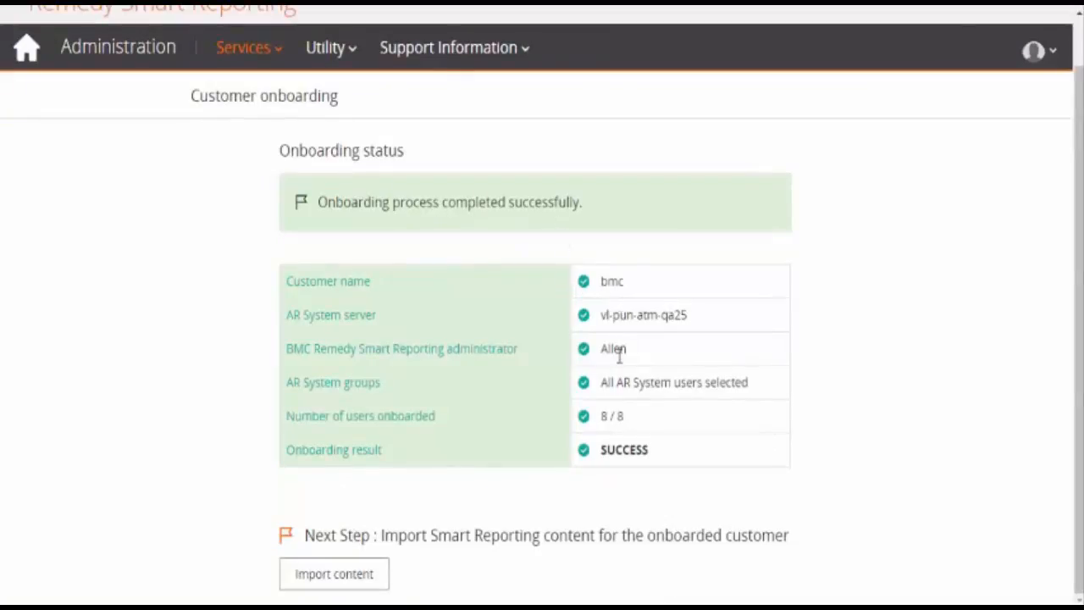
mouse_move(600, 419)
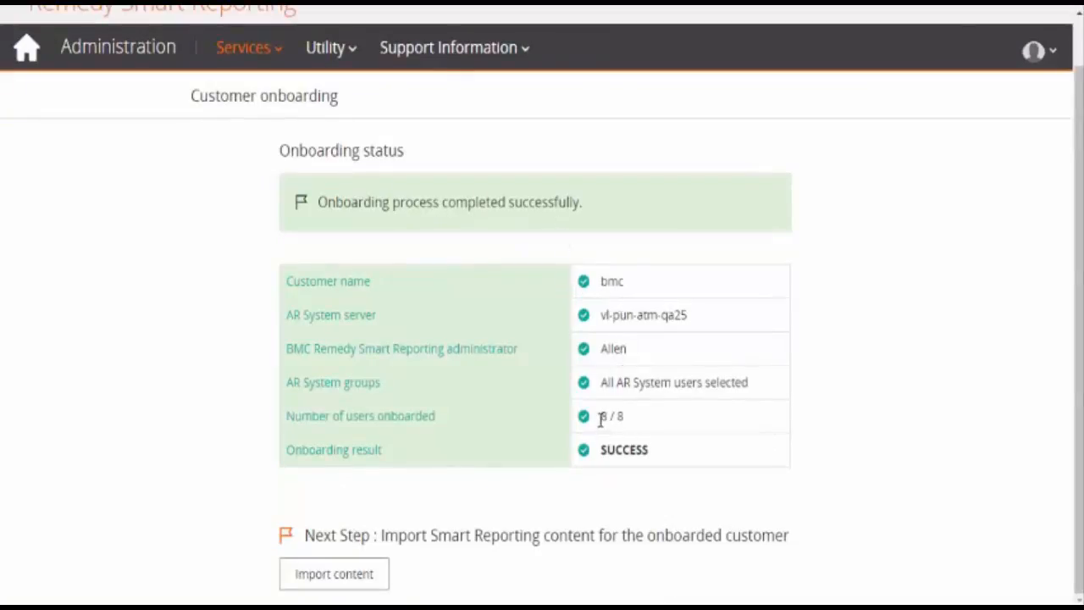
mouse_move(658, 474)
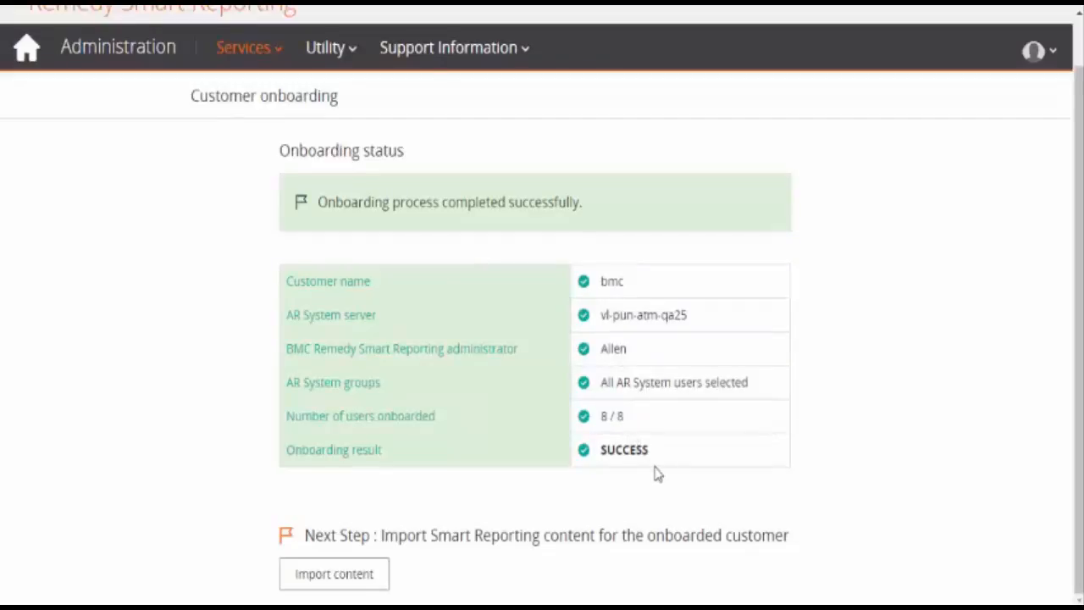
mouse_move(445, 565)
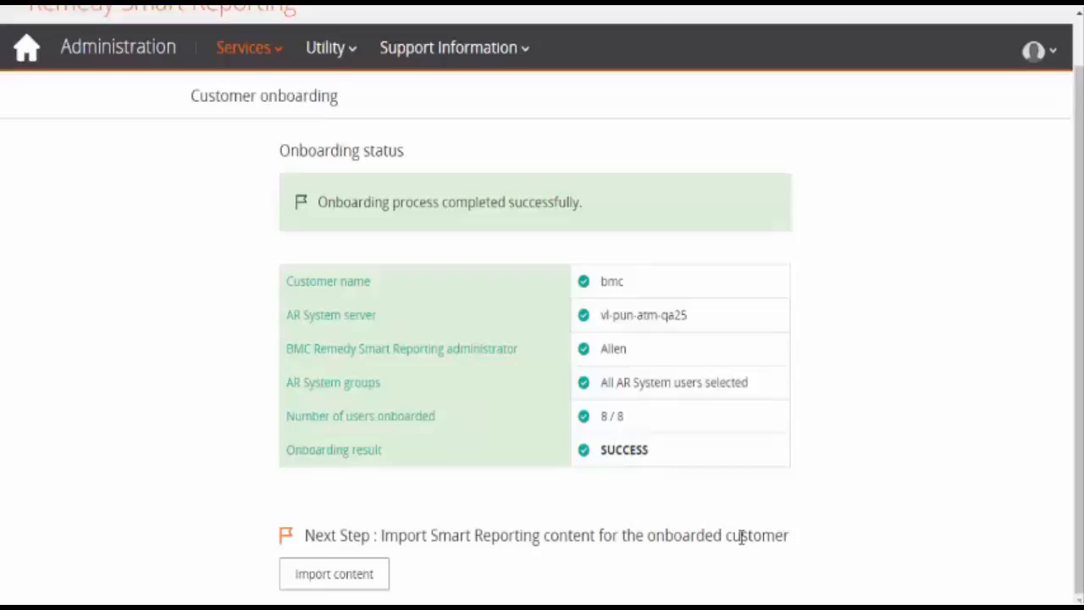
mouse_move(347, 573)
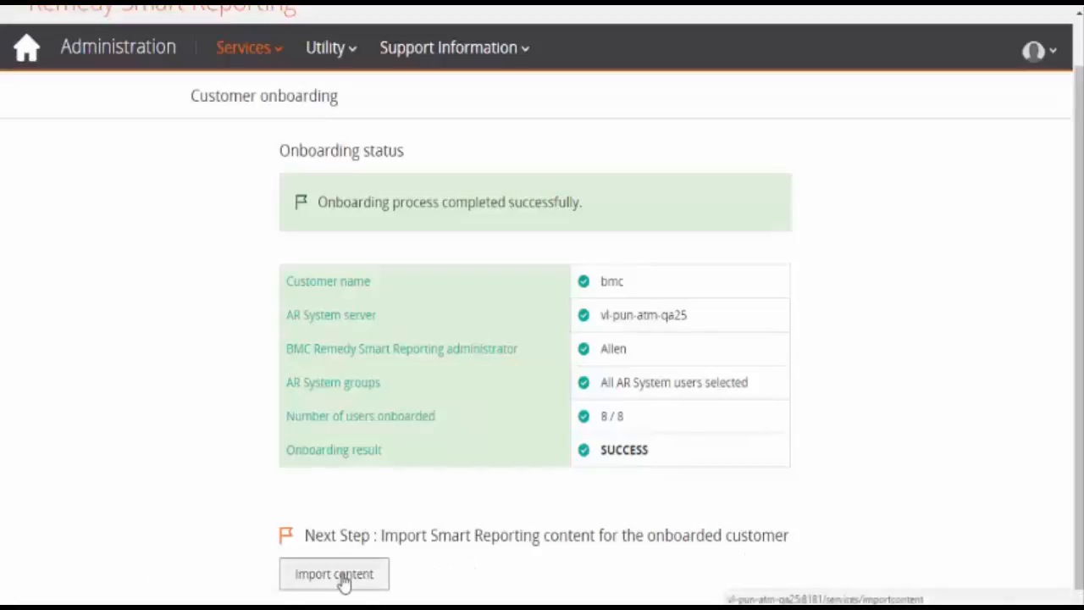
Import content for customer bmc with AR System user Demo, reaching content selection.
left_click(333, 574)
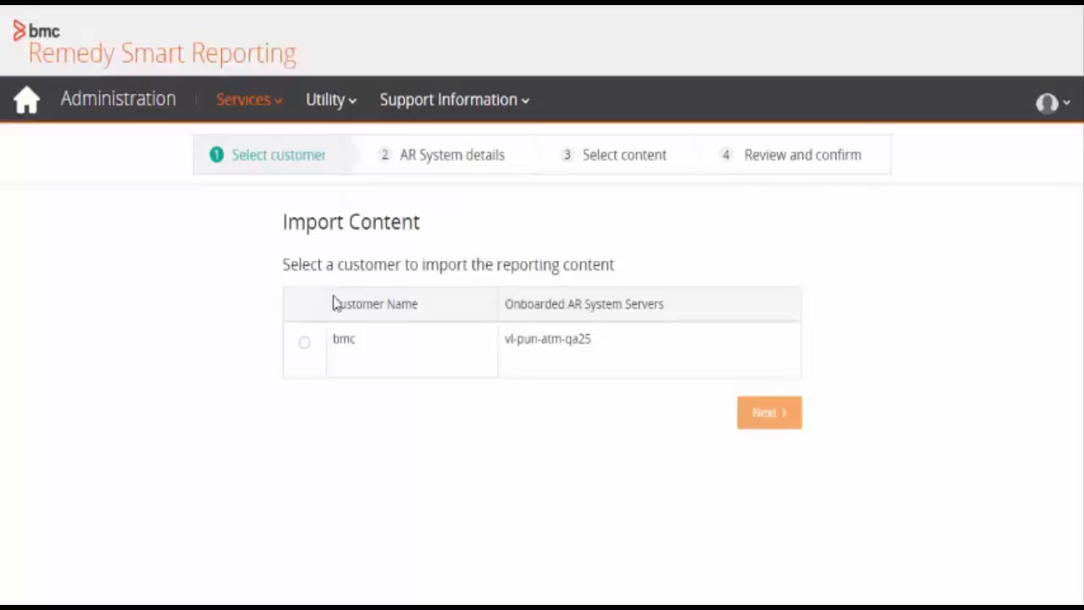
left_click(304, 342)
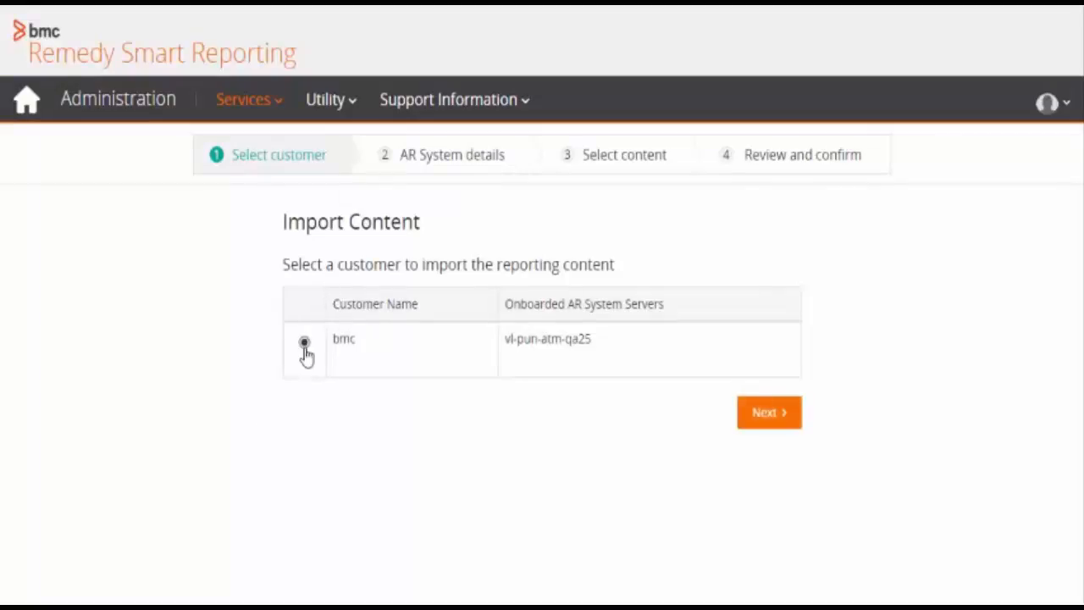
left_click(768, 411)
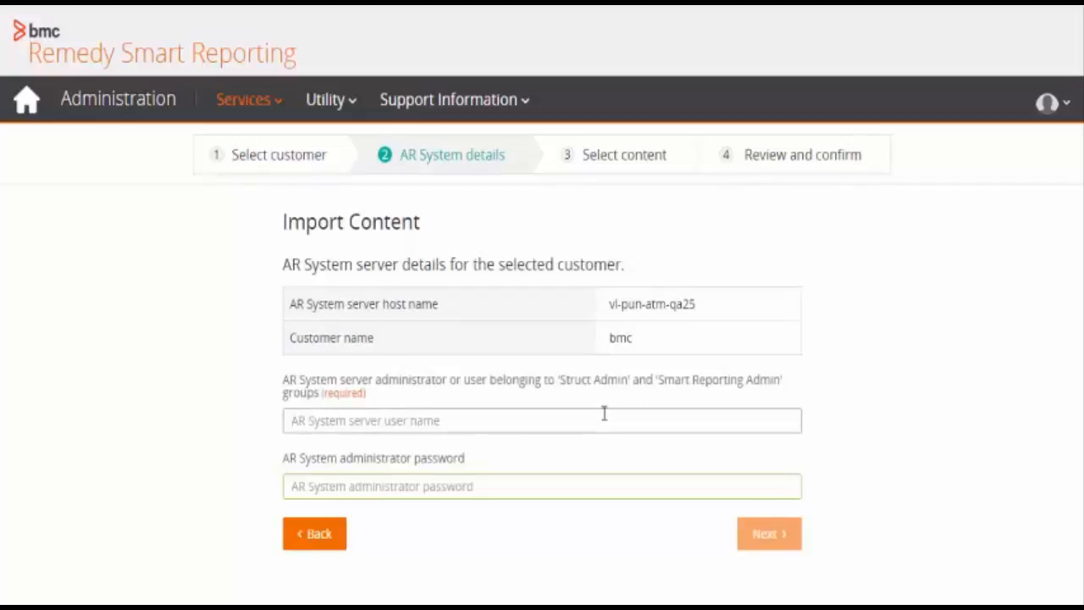
type("Demo")
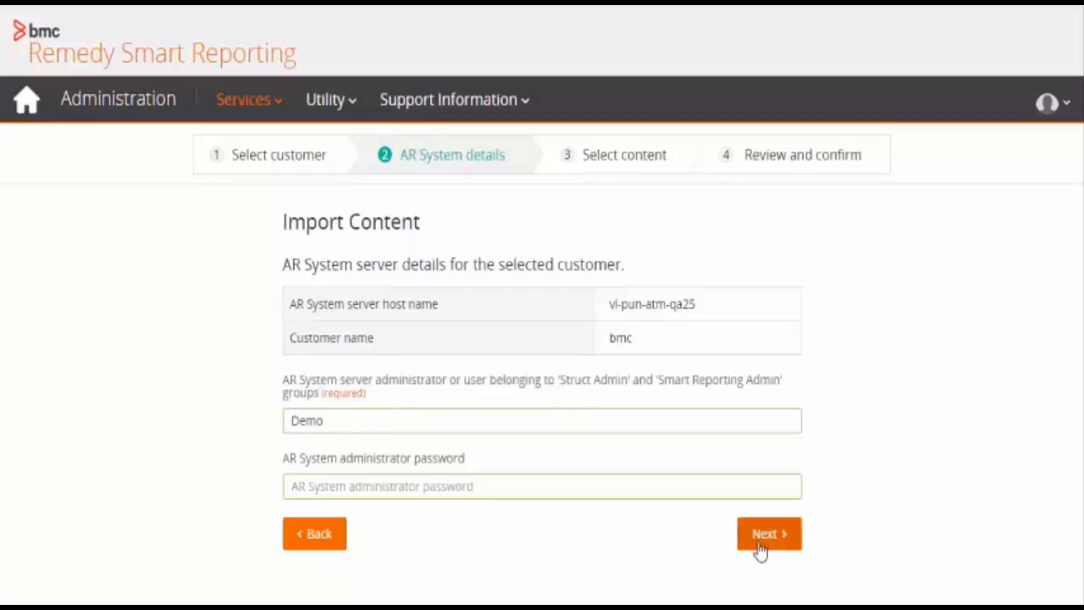
left_click(768, 533)
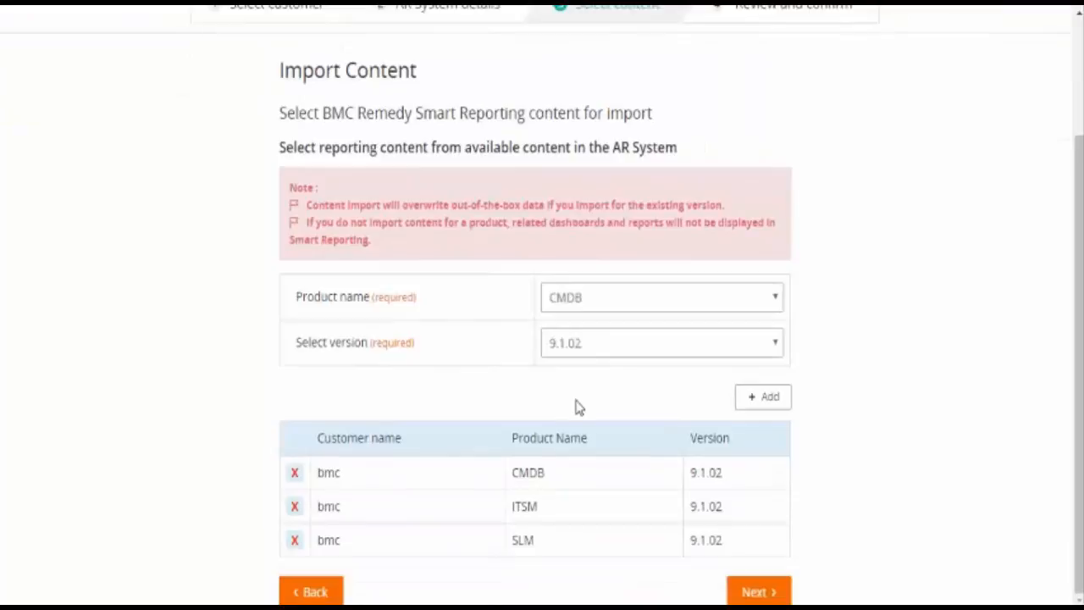
mouse_move(741, 422)
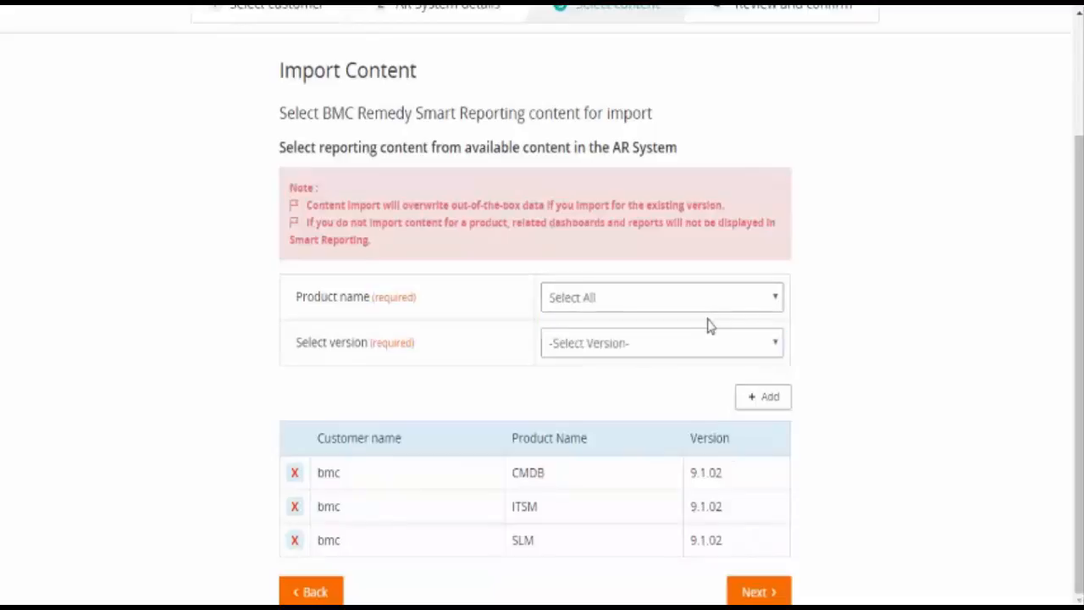
mouse_move(383, 484)
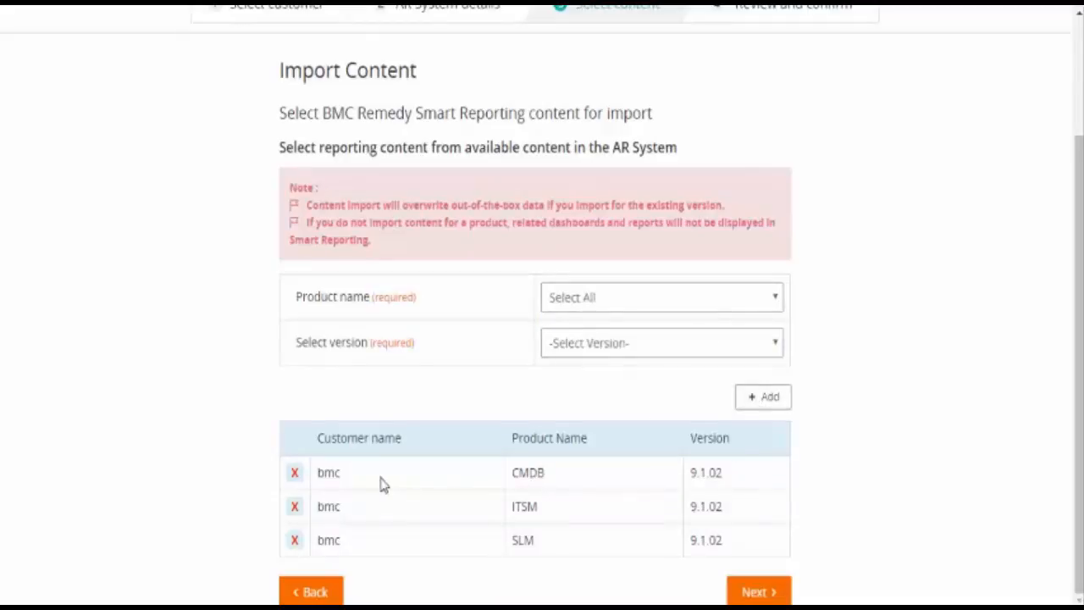
Advance to review the CMDB, ITSM and SLM 9.1.02 import for bmc.
left_click(757, 591)
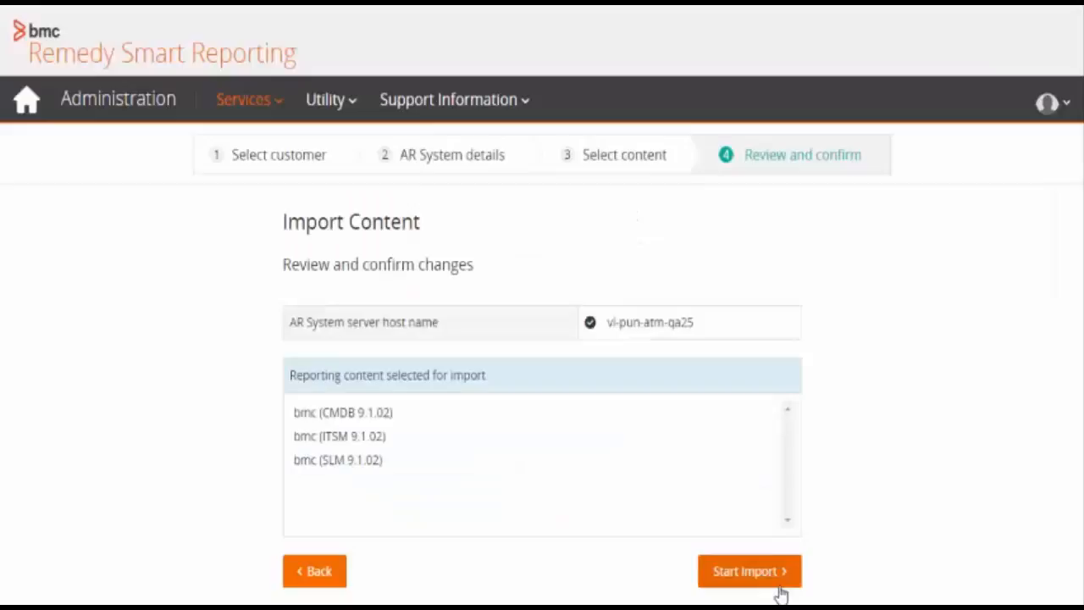
mouse_move(670, 344)
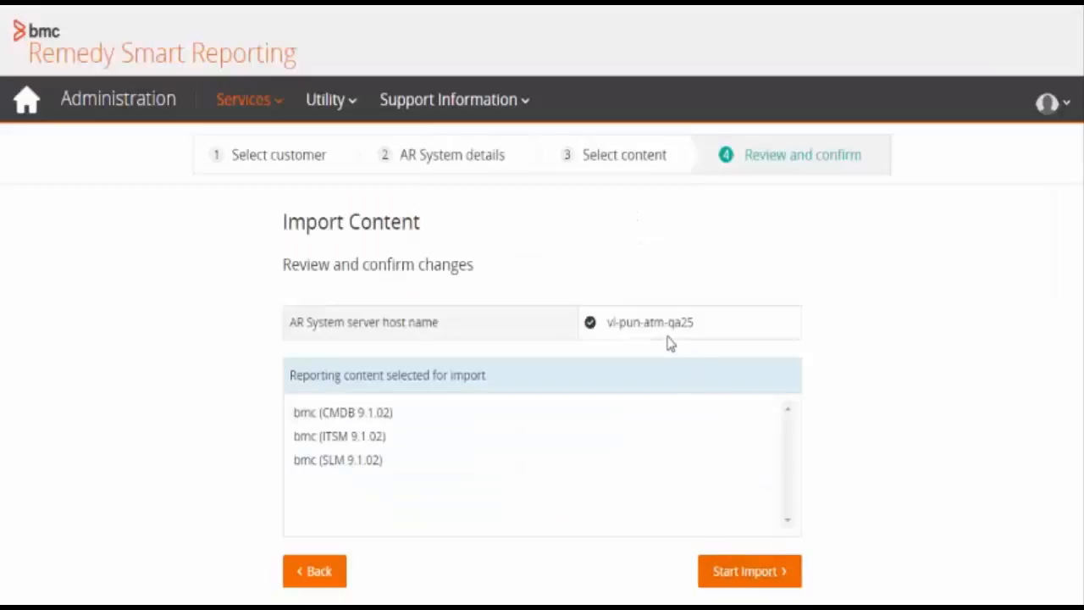
mouse_move(608, 347)
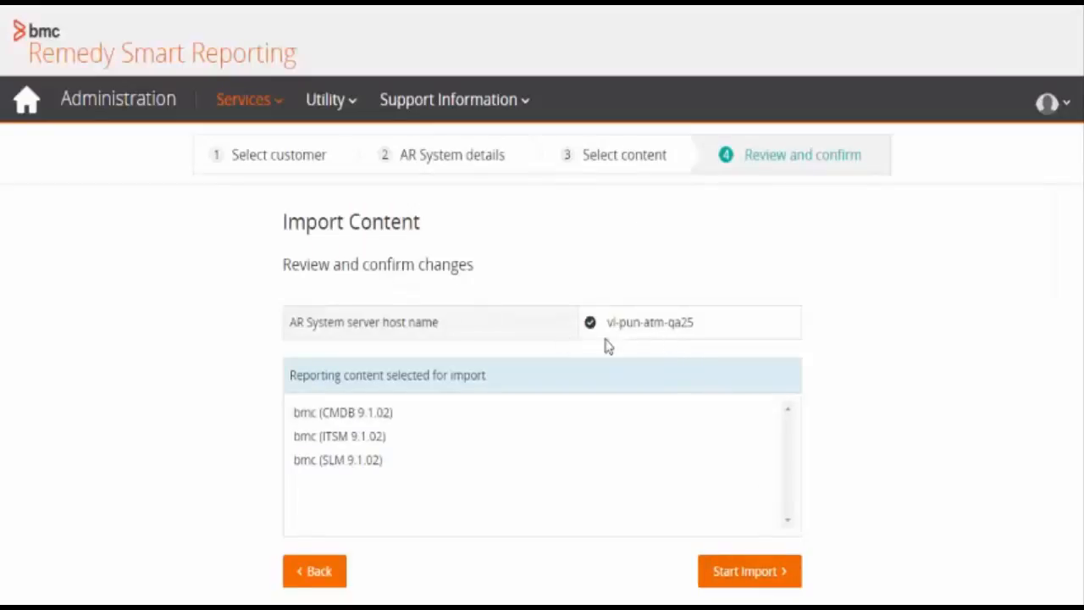
mouse_move(369, 446)
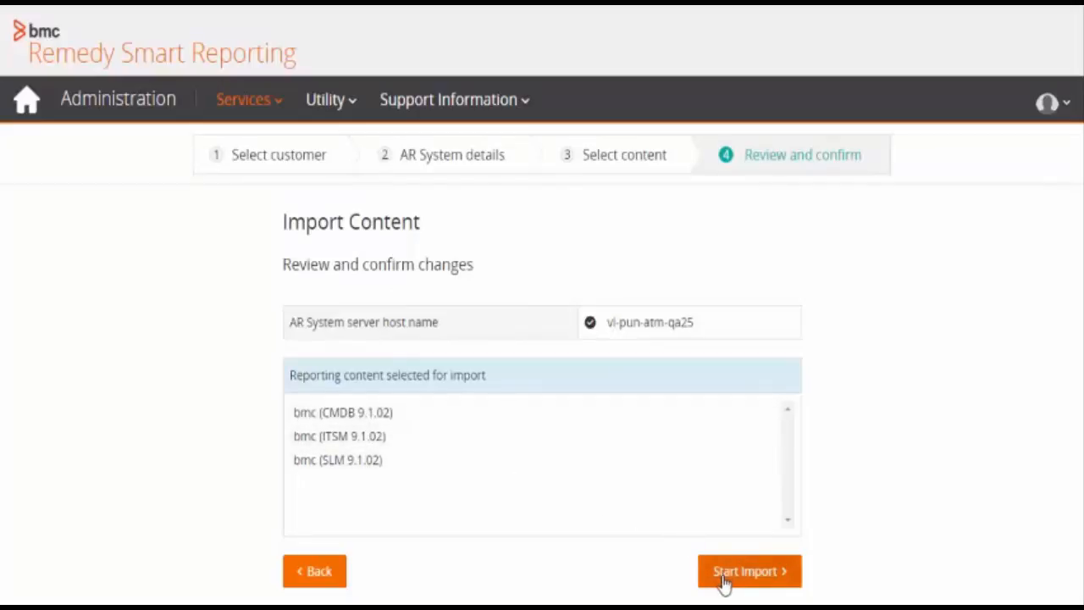
mouse_move(722, 545)
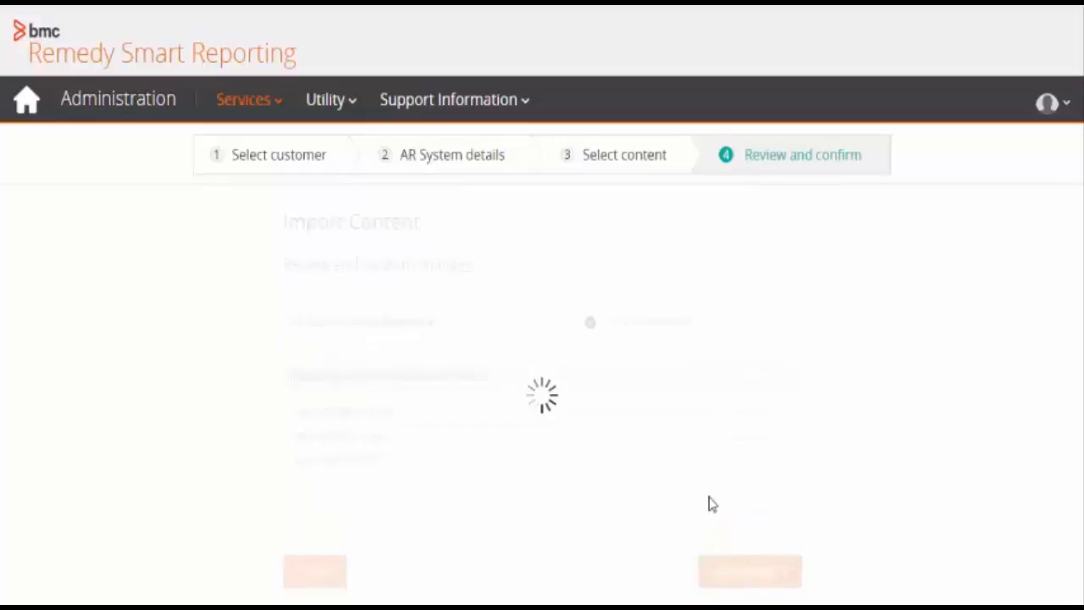
mouse_move(708, 488)
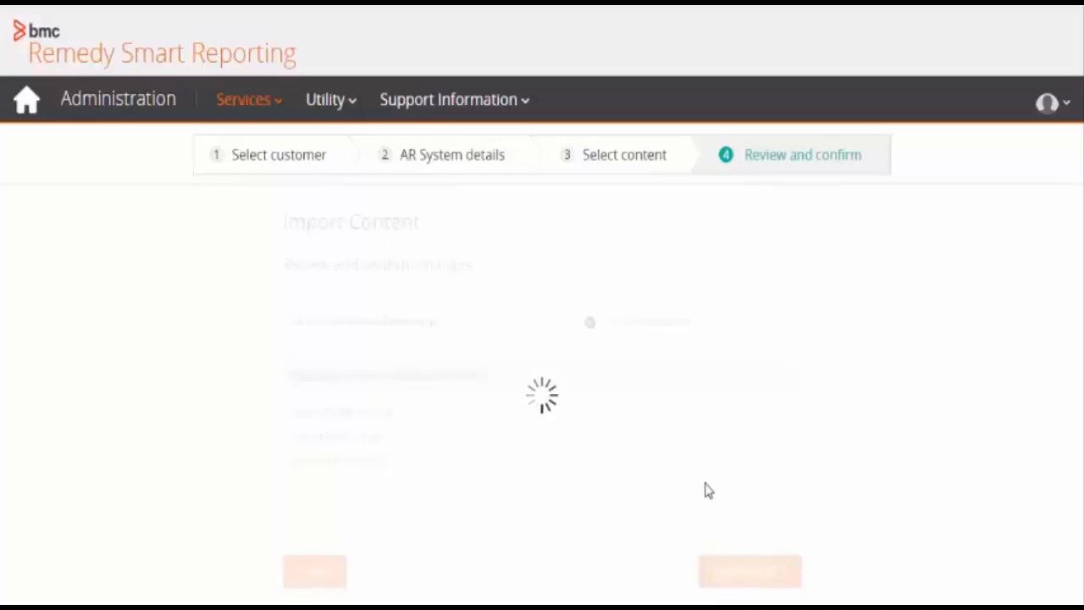
mouse_move(653, 449)
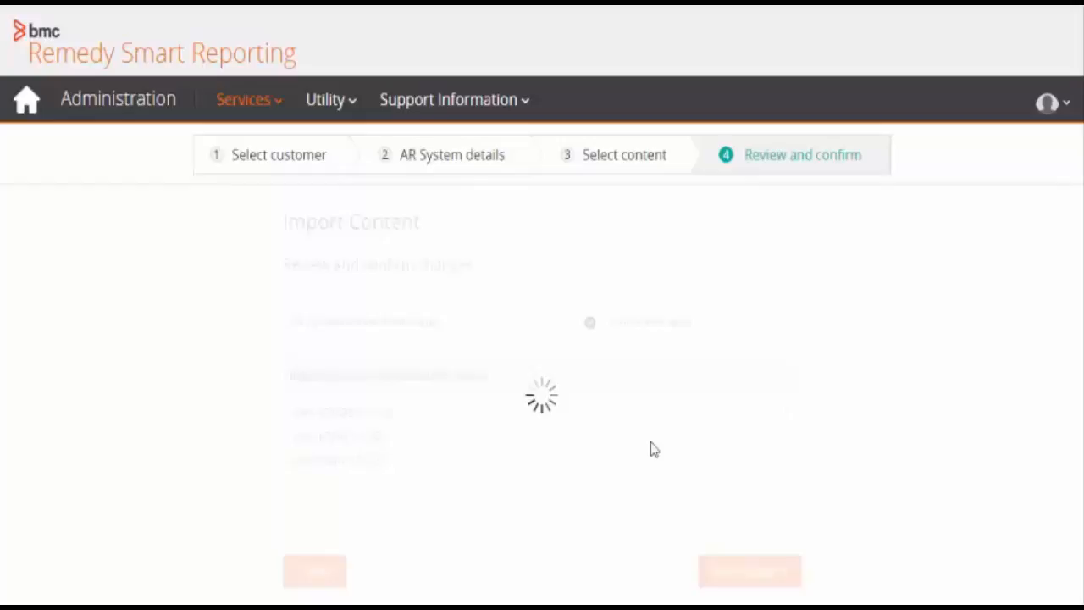
mouse_move(690, 446)
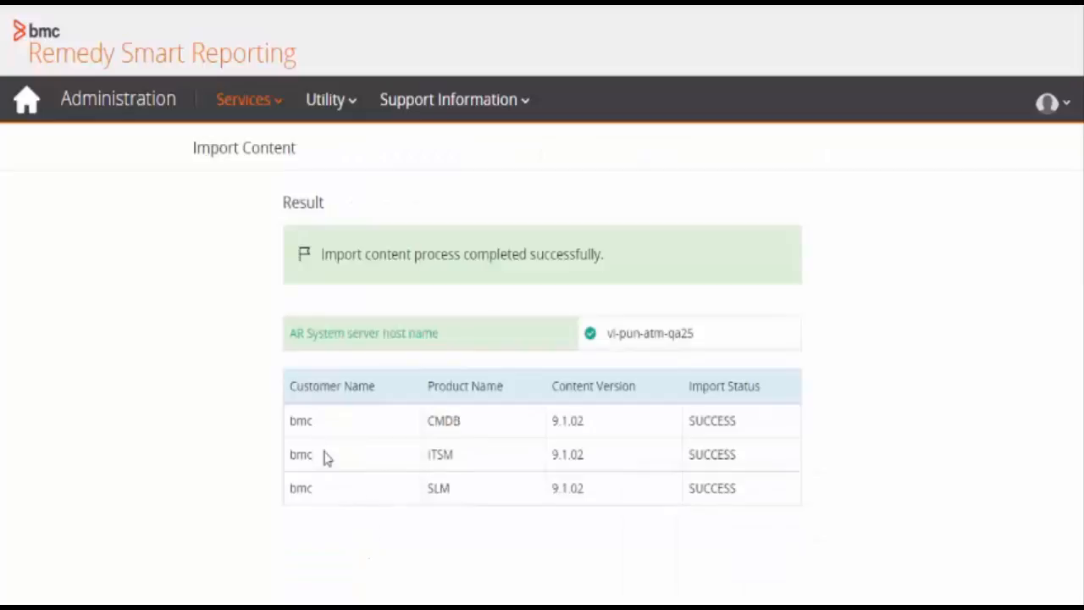
mouse_move(731, 437)
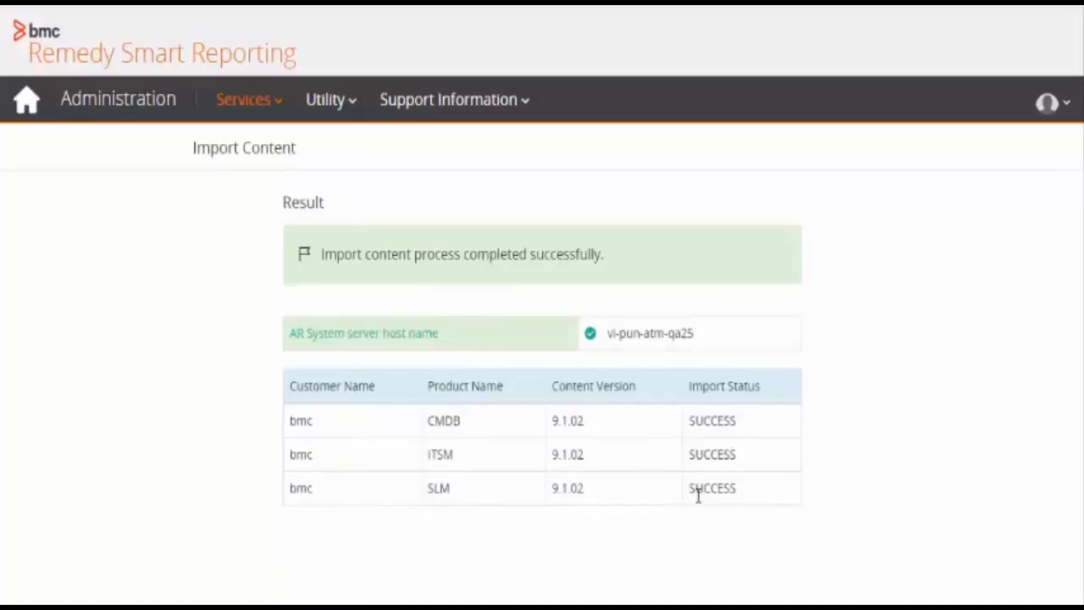
mouse_move(753, 512)
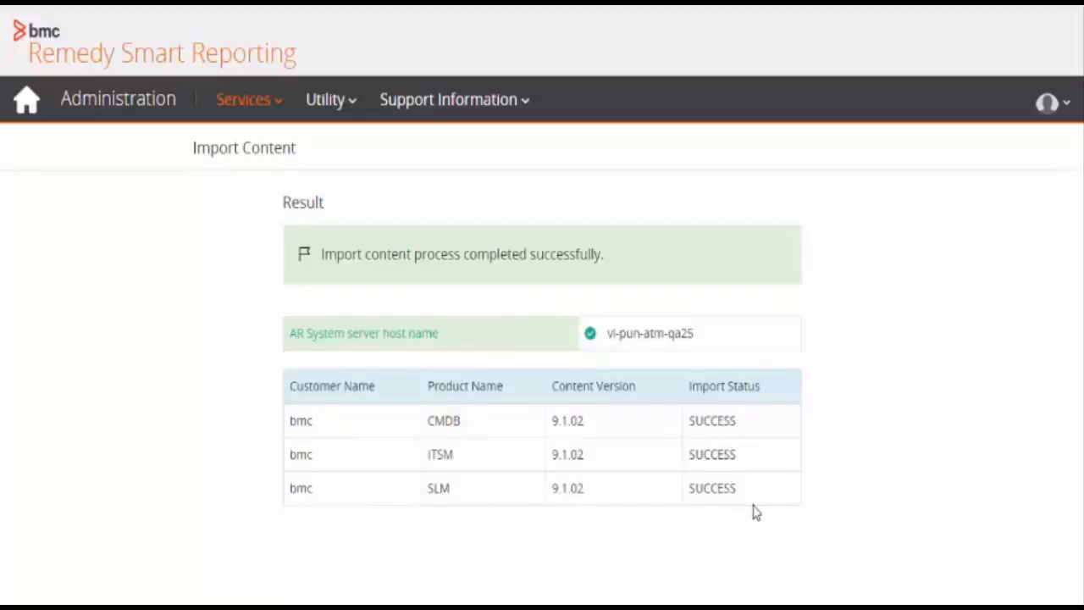
mouse_move(717, 472)
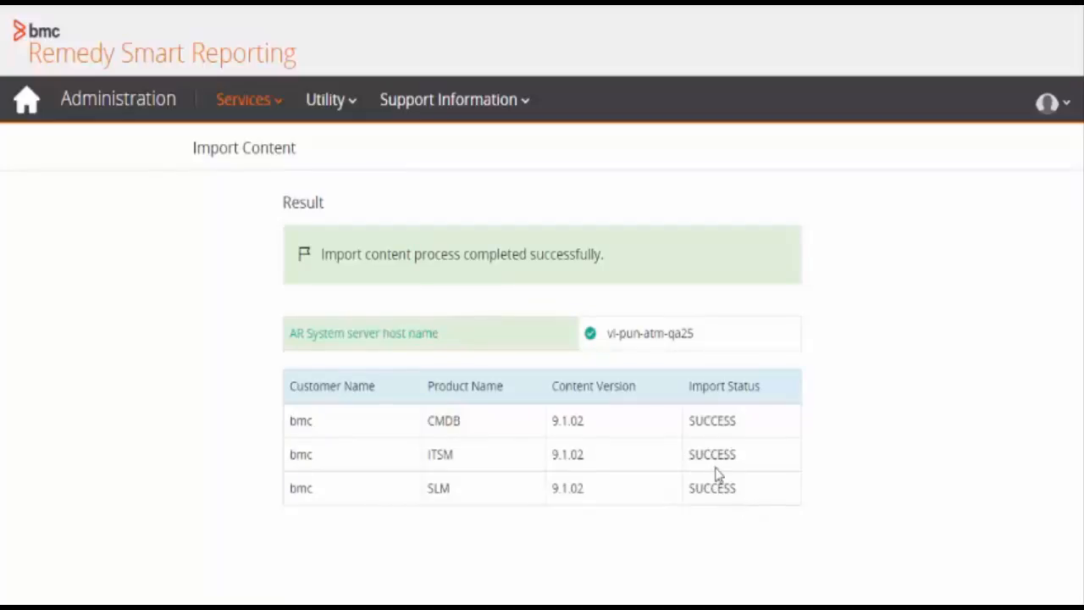